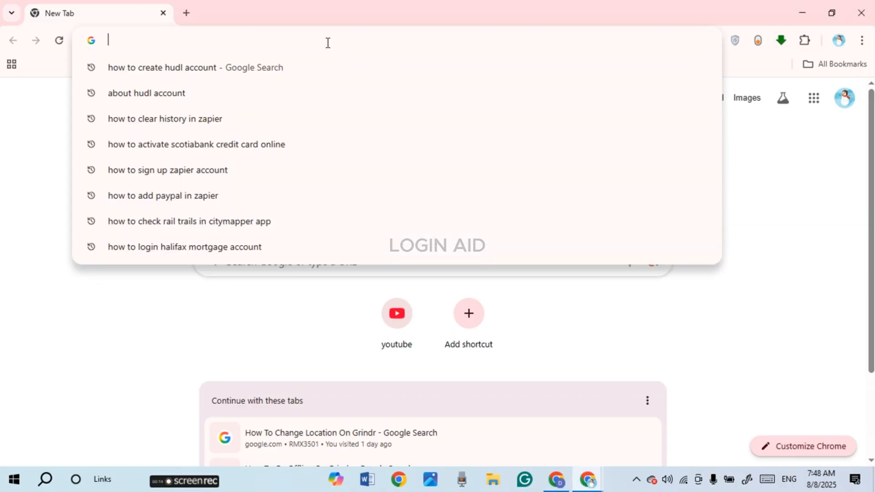
# Load hudl.com in a new Chrome tab.
pyautogui.write('hudl.com')
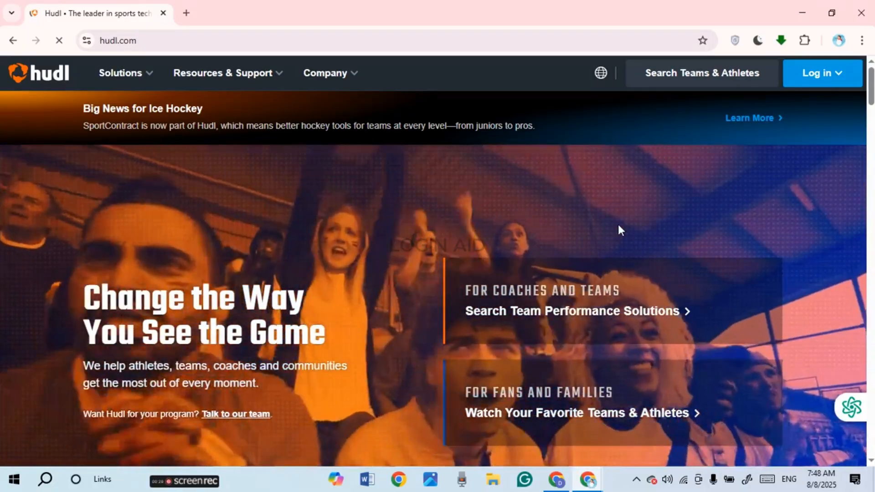
# Choose Hudl from the Log in dropdown at the top right.
pyautogui.click(821, 73)
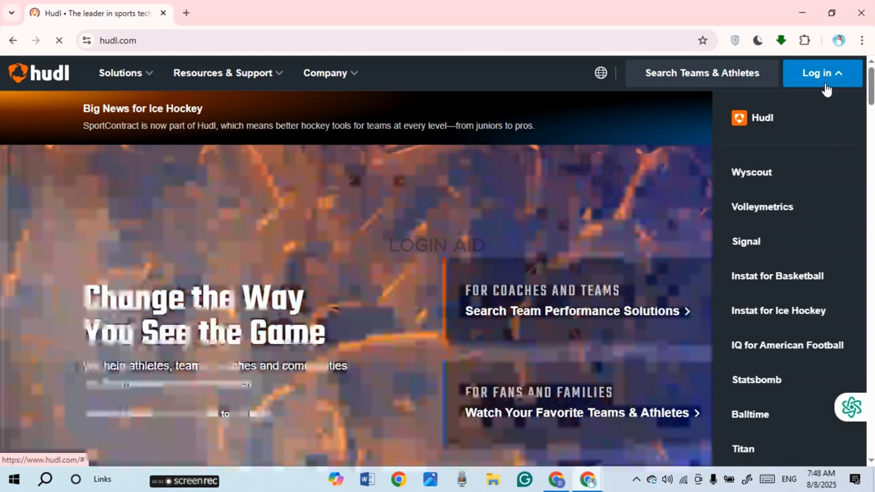
pyautogui.click(820, 73)
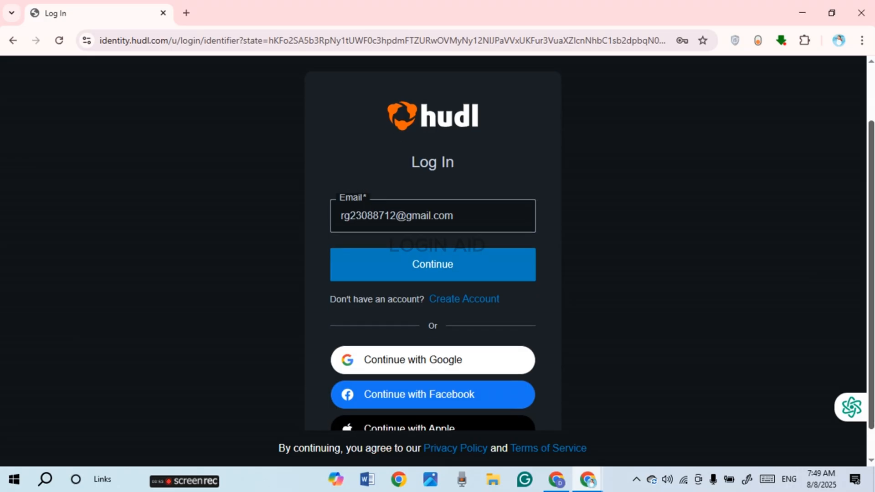
# Enter the account email in the Log In form and continue.
pyautogui.scroll(-3)
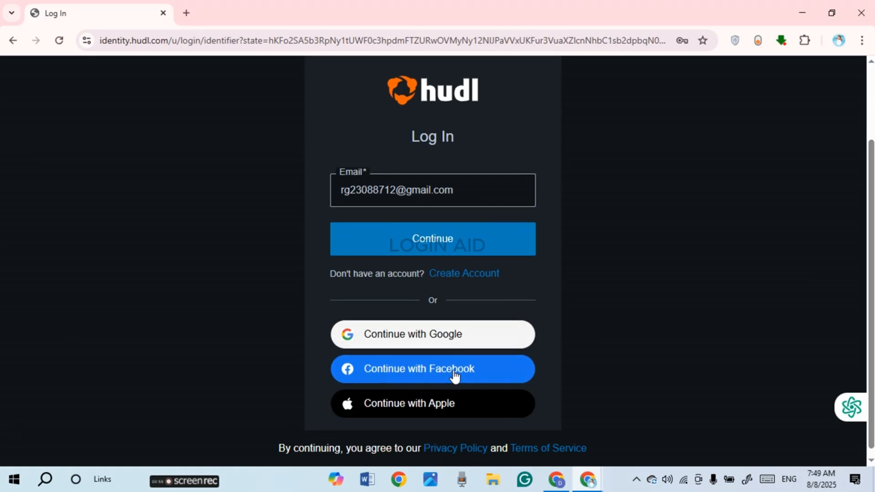
pyautogui.moveTo(638, 313)
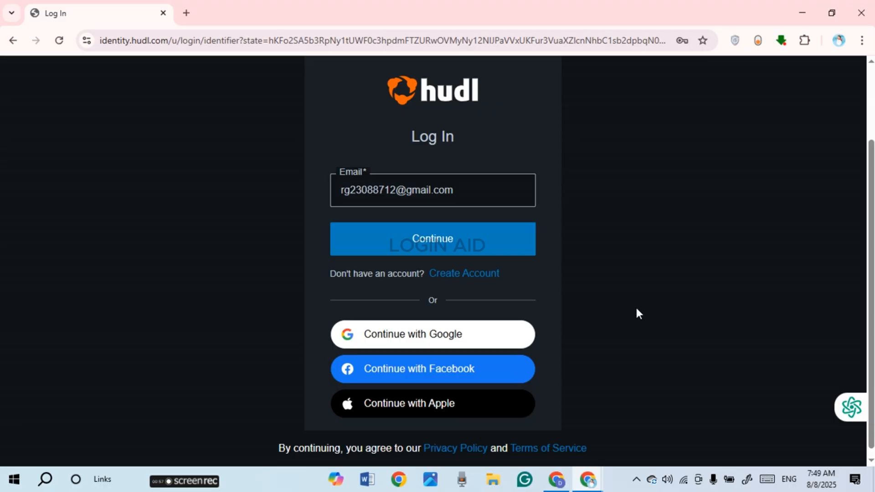
pyautogui.click(433, 190)
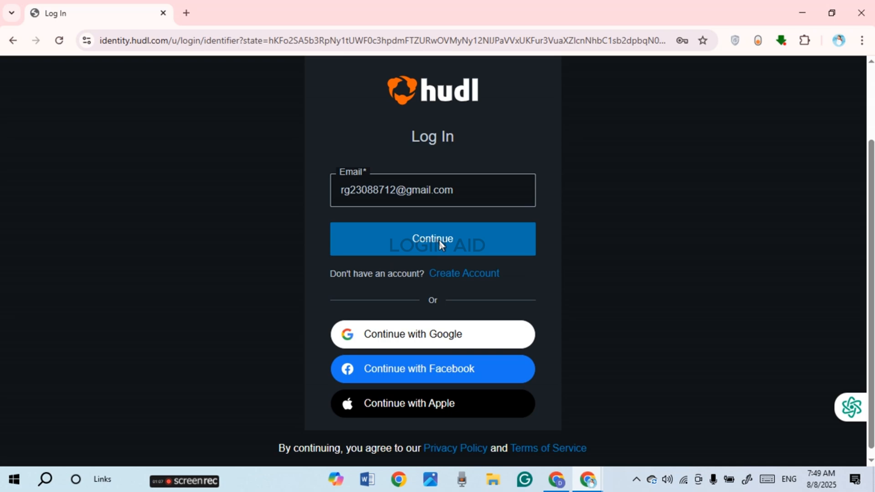
pyautogui.click(431, 239)
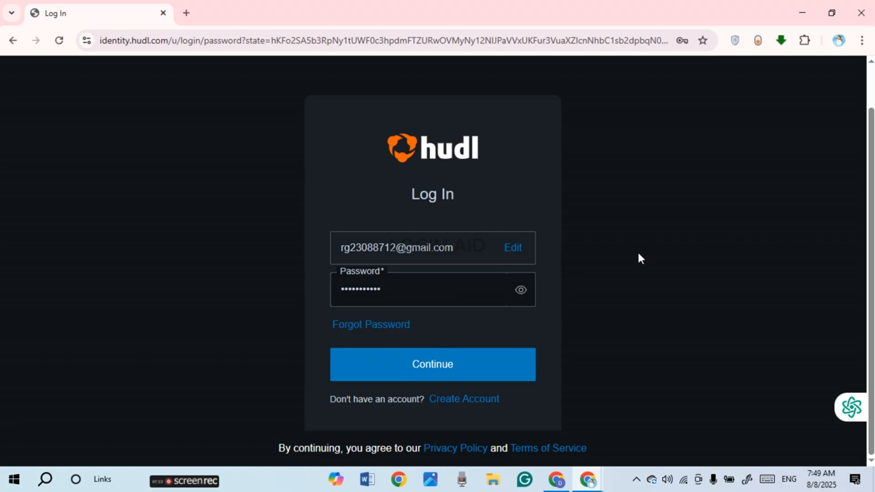
pyautogui.moveTo(363, 333)
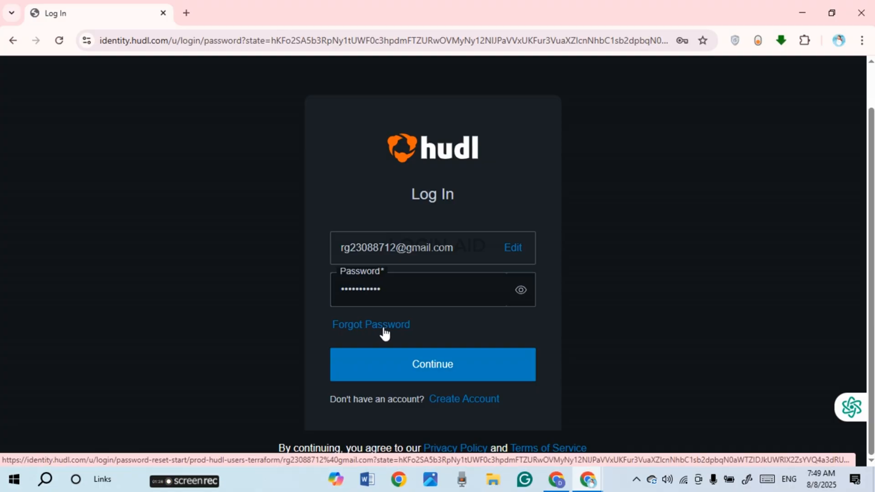
pyautogui.moveTo(449, 327)
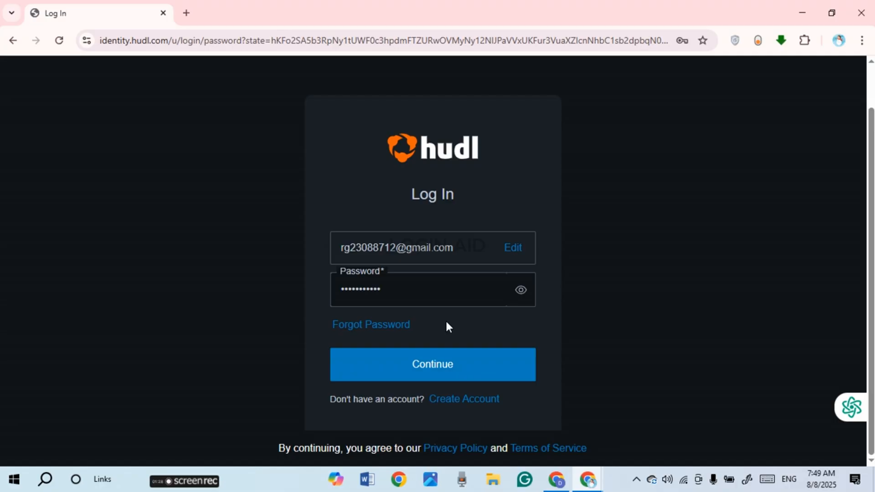
pyautogui.moveTo(586, 288)
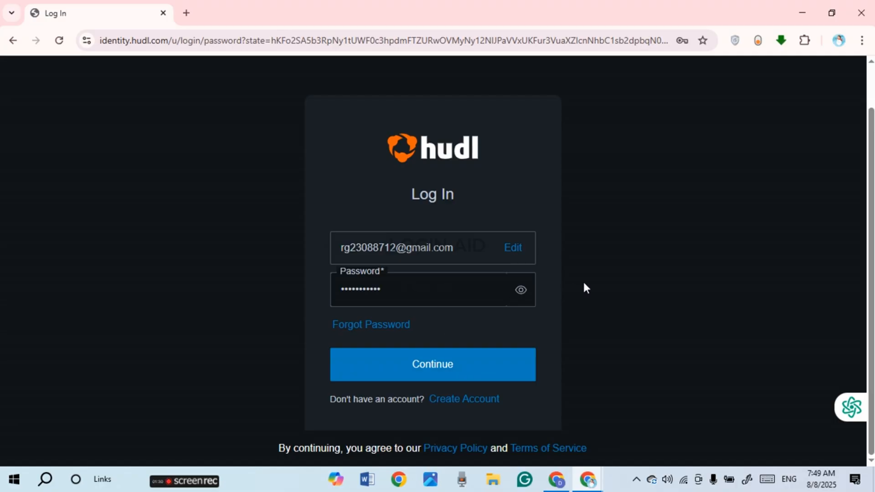
pyautogui.moveTo(432, 364)
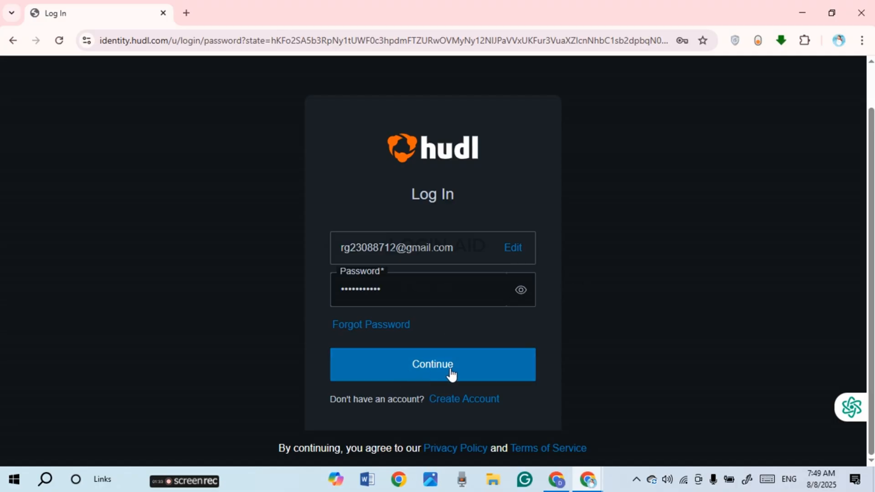
# Submit the password, then open the account menu at the top right.
pyautogui.click(430, 364)
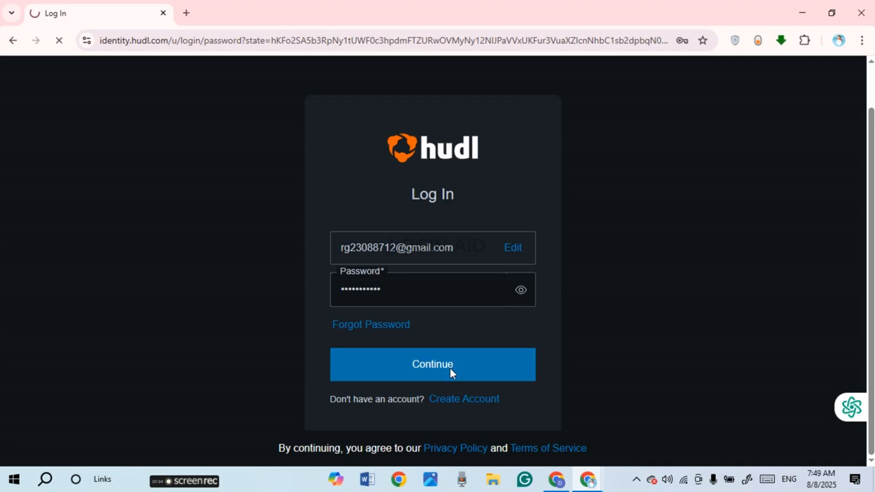
pyautogui.click(432, 365)
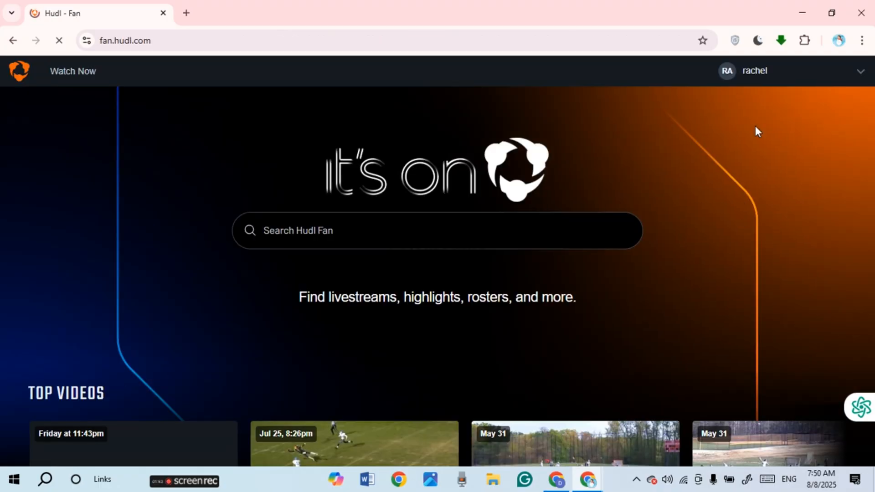
pyautogui.click(755, 72)
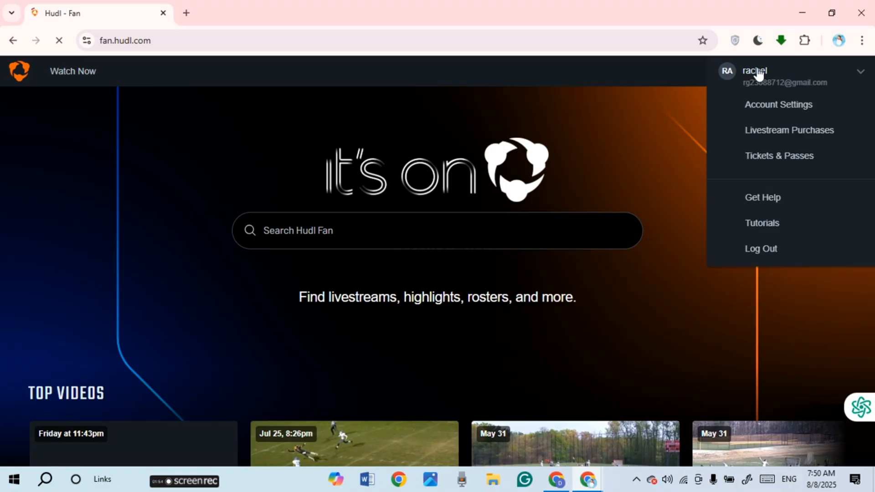